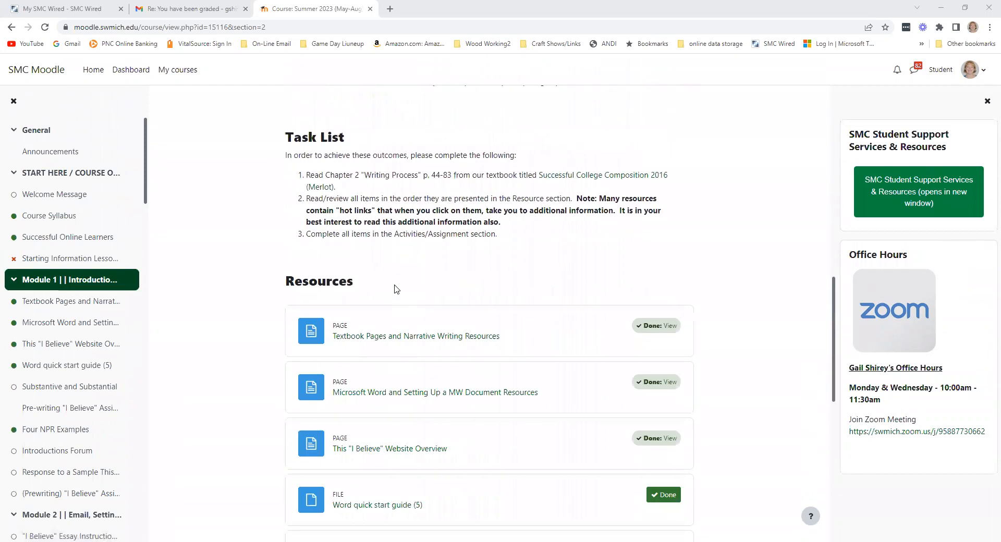
Scroll the Module 1 page to Activities and select the Introductions Forum link
scroll(down, 3)
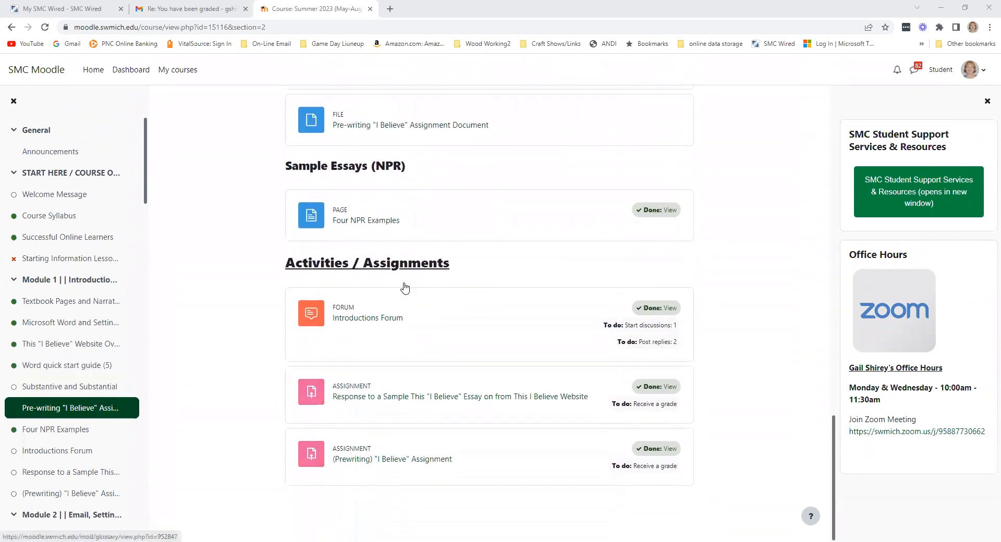
click(367, 317)
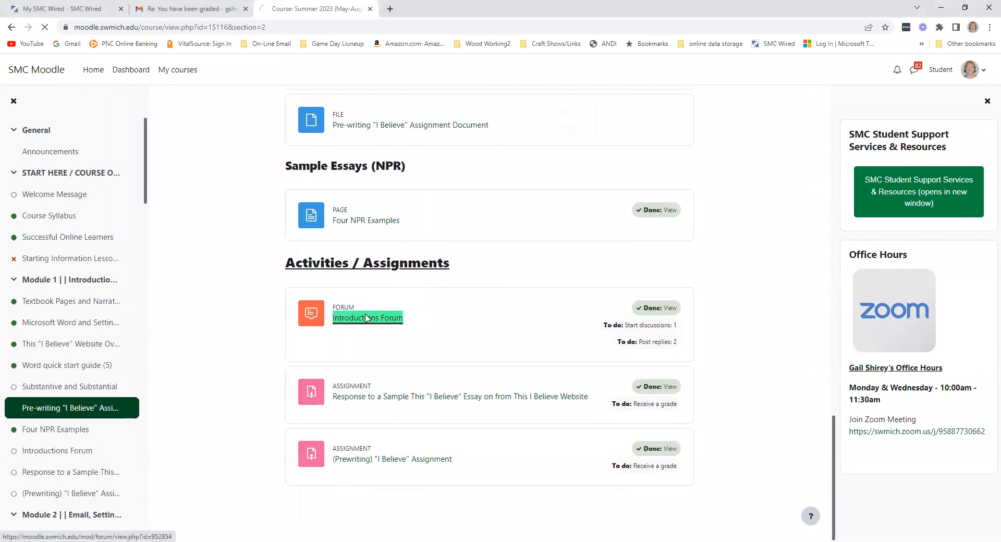
Load the Introductions Forum and scroll down to the student discussion list
click(367, 318)
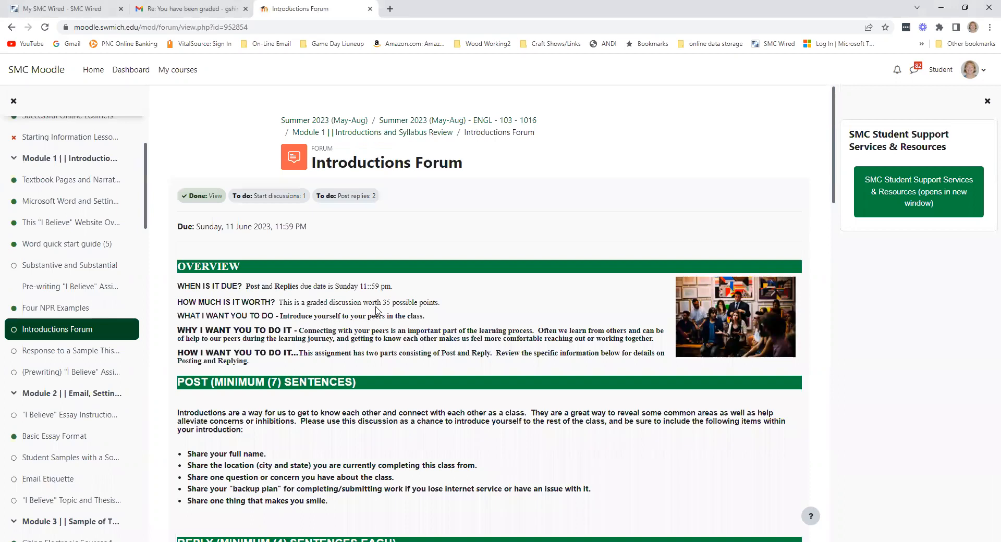
scroll(down, 3)
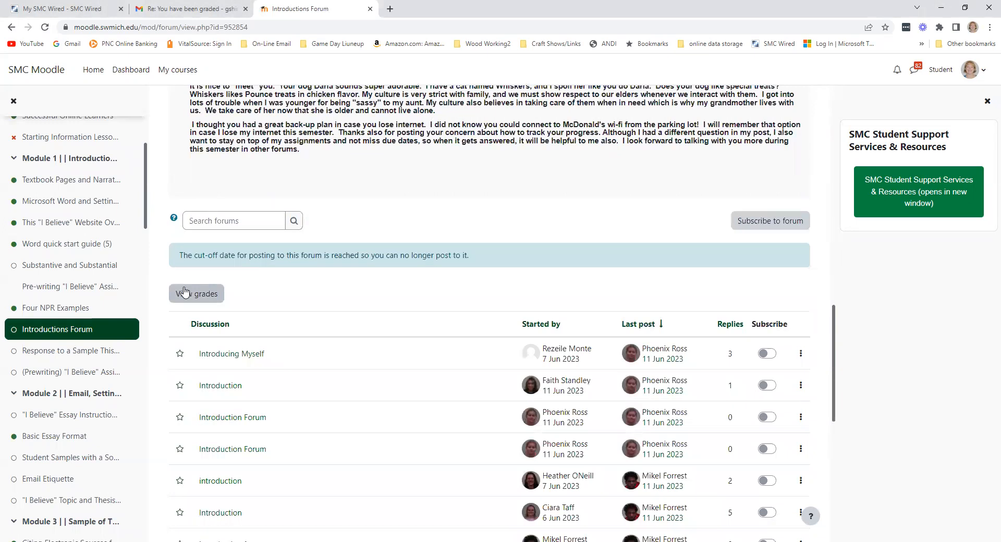
Open View grades and scroll through the ungraded 35-point rubric and feedback fields
click(196, 293)
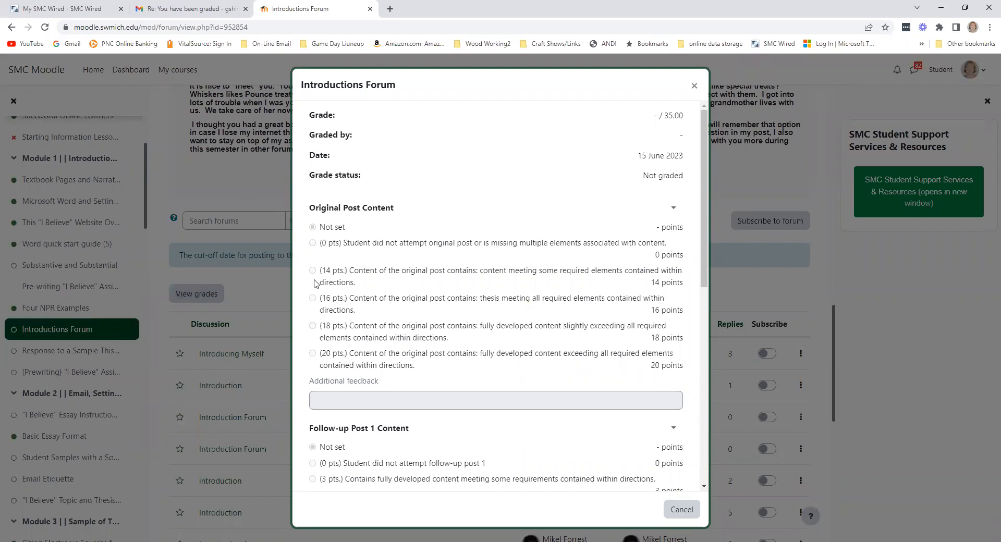
scroll(down, 3)
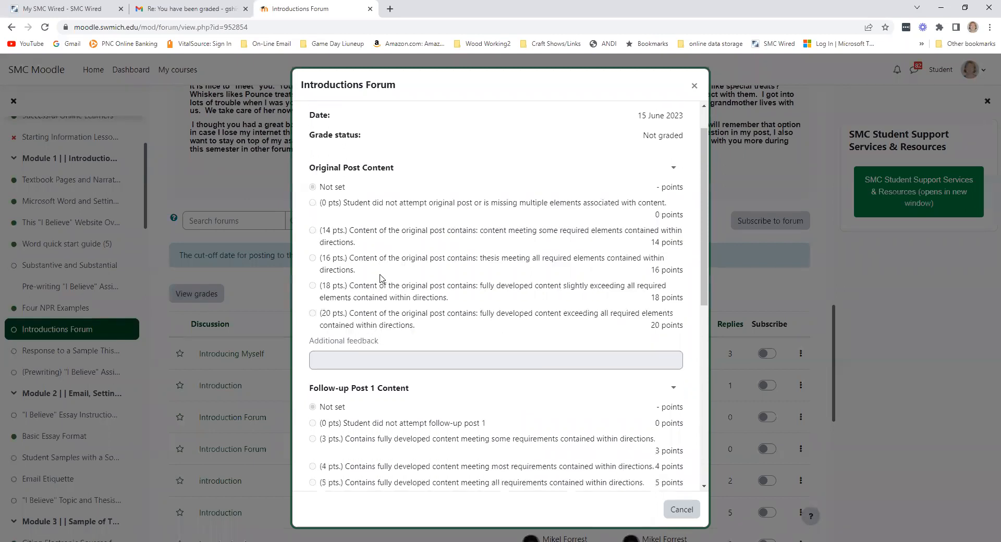
scroll(down, 3)
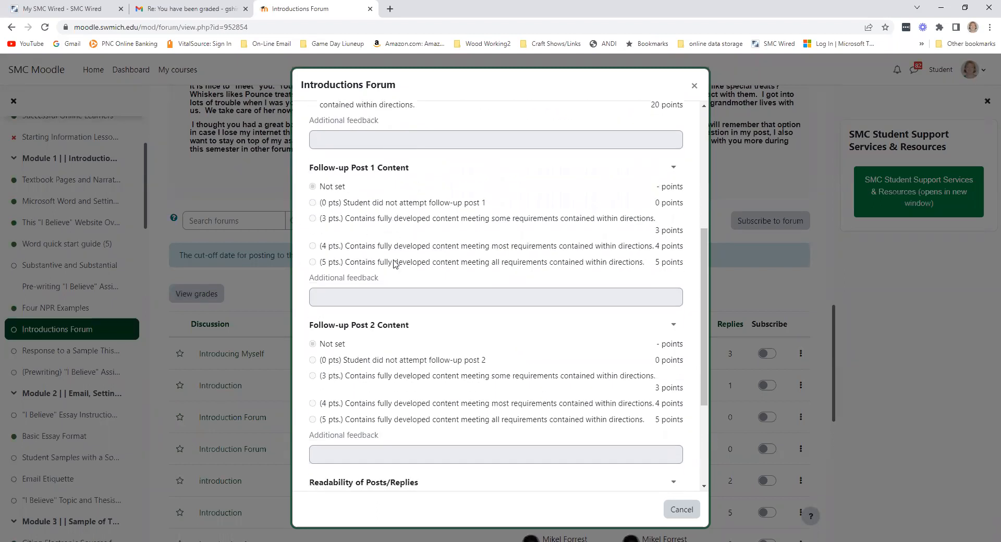
scroll(down, 3)
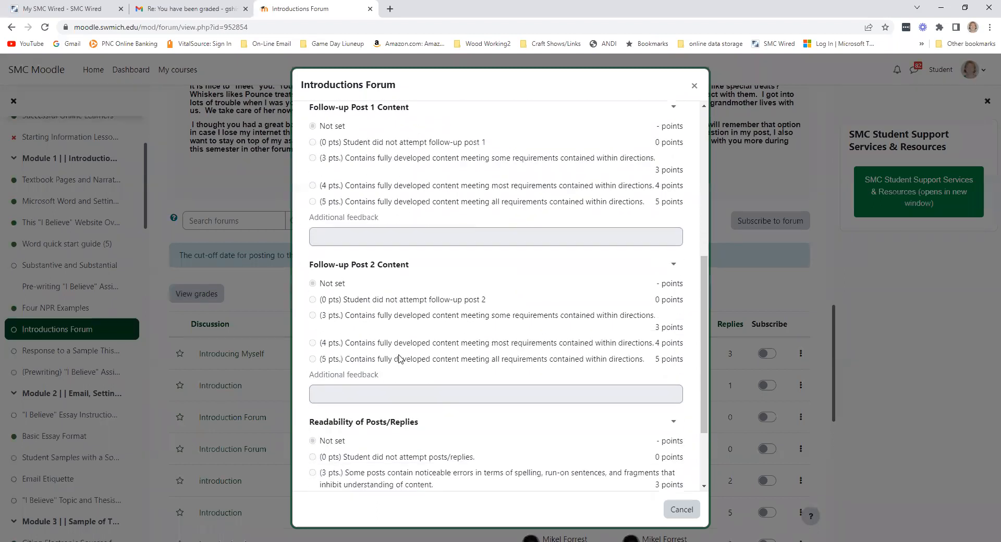
scroll(down, 3)
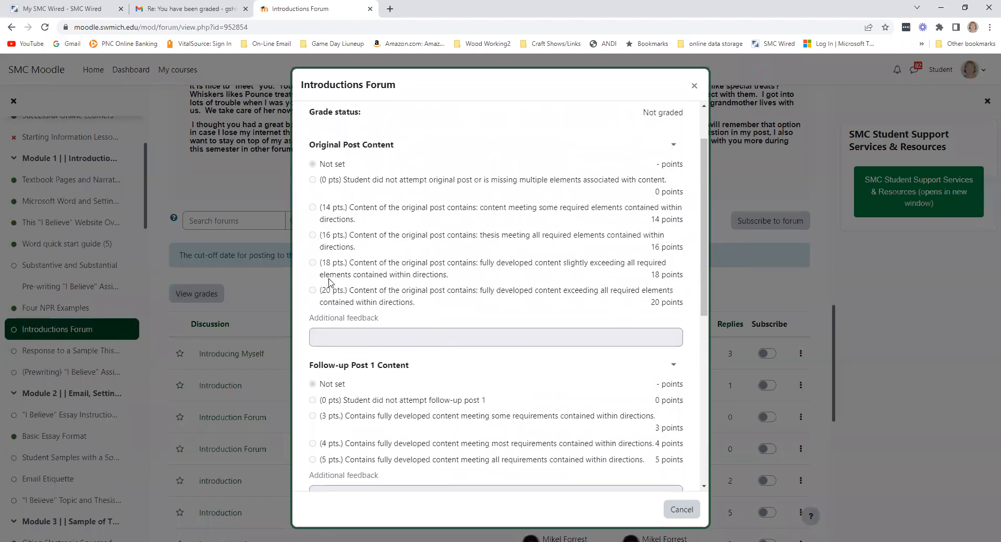
mouse_move(319, 205)
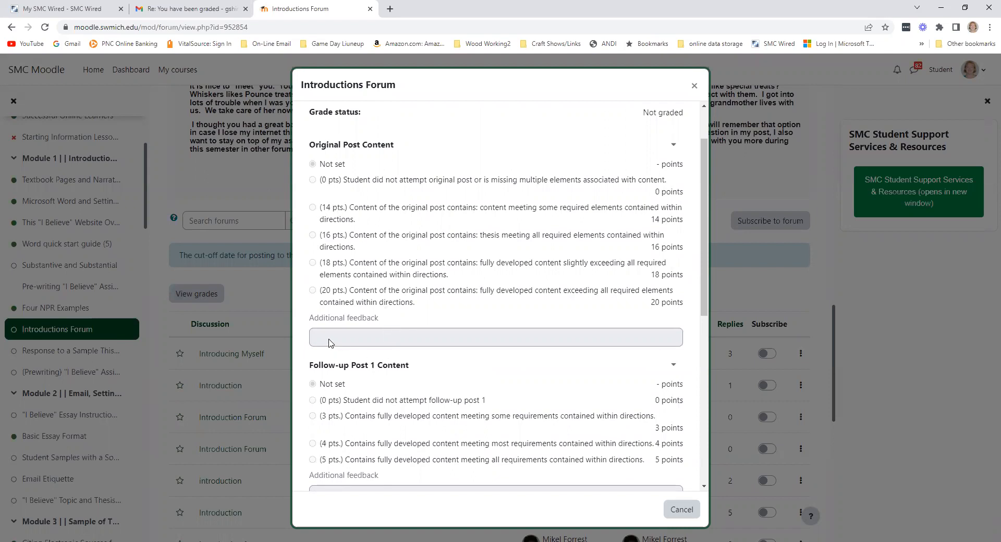
mouse_move(361, 349)
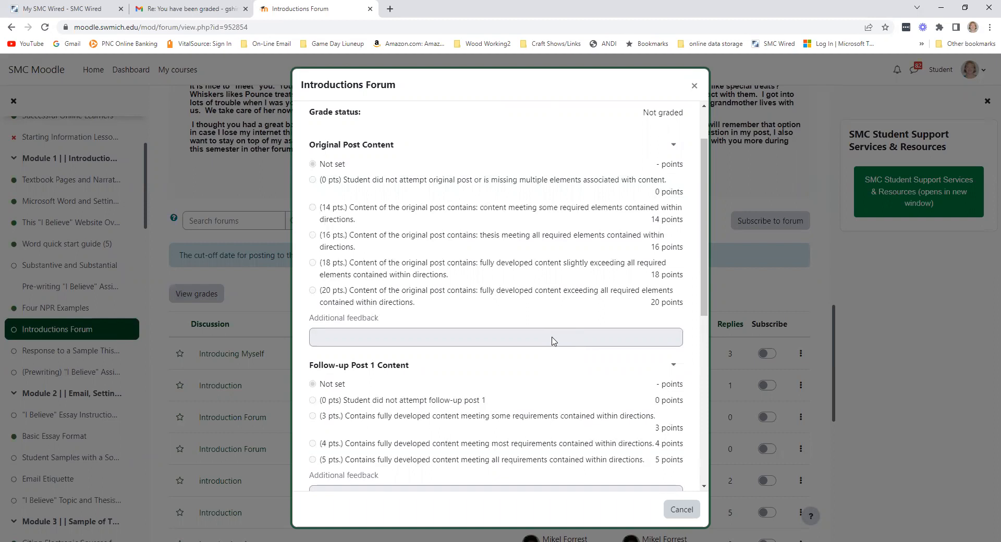
mouse_move(429, 341)
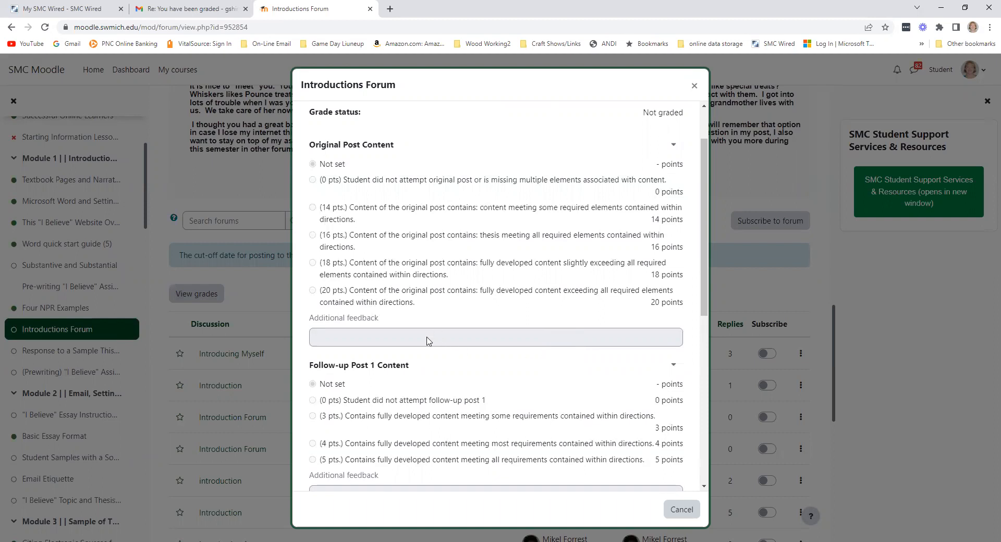
mouse_move(481, 360)
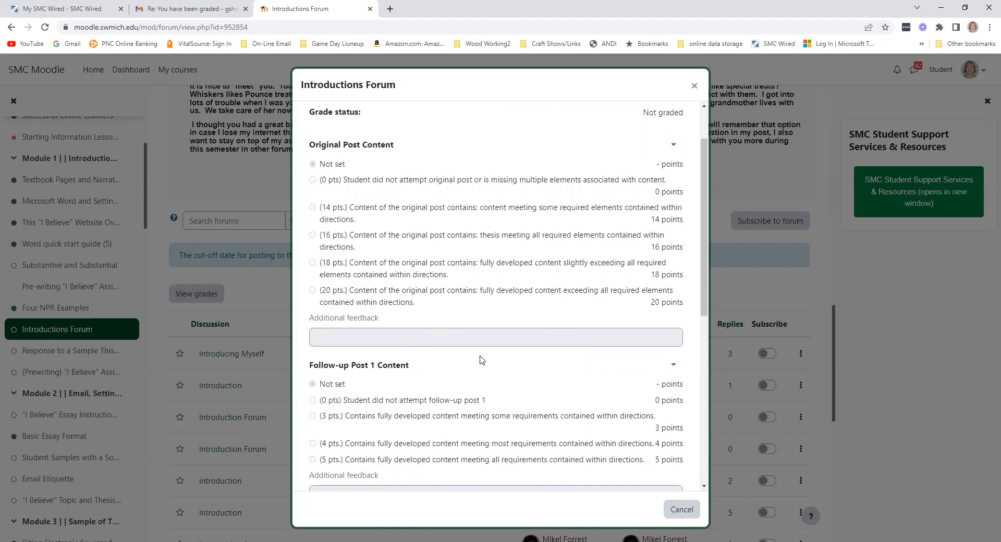
mouse_move(449, 350)
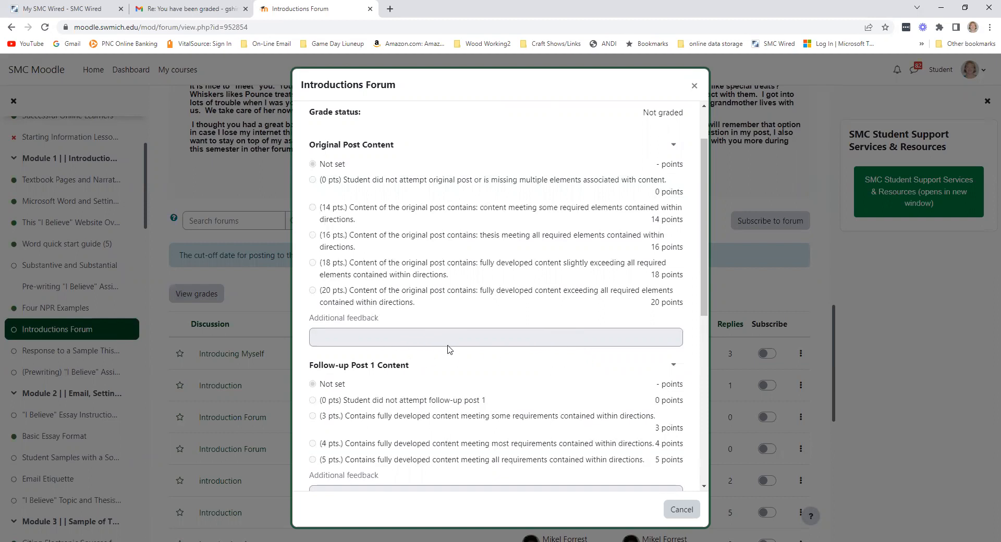
mouse_move(450, 347)
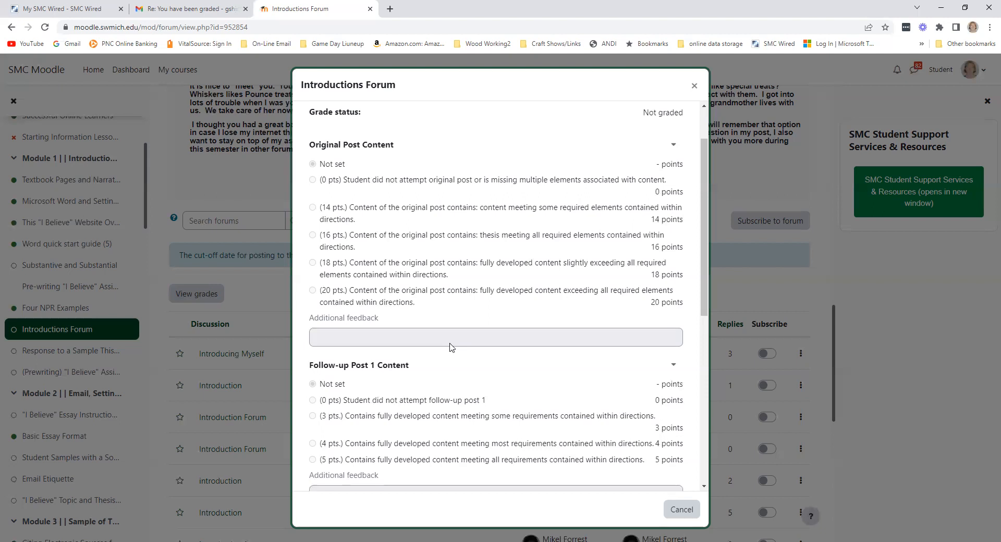
mouse_move(455, 352)
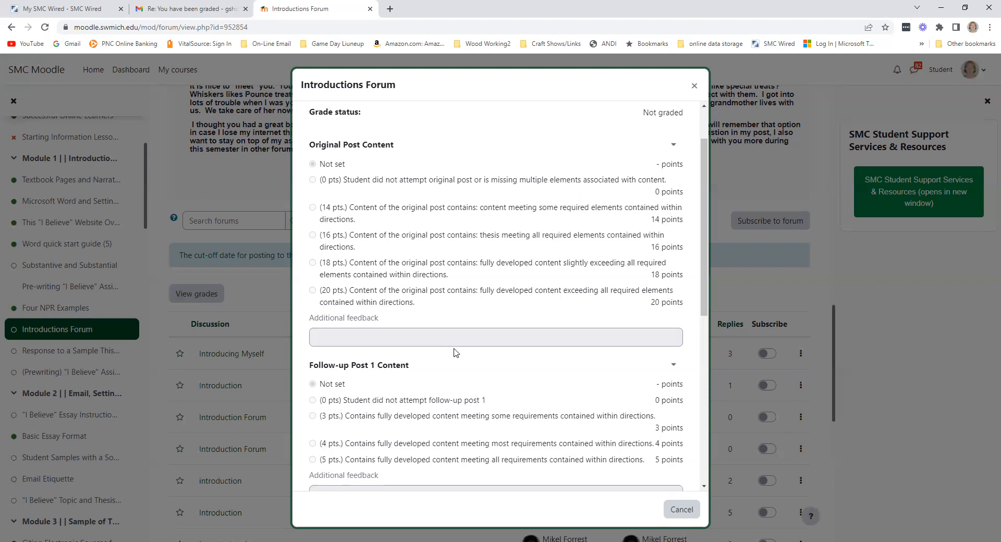
Close the View grades dialog with Cancel
click(680, 509)
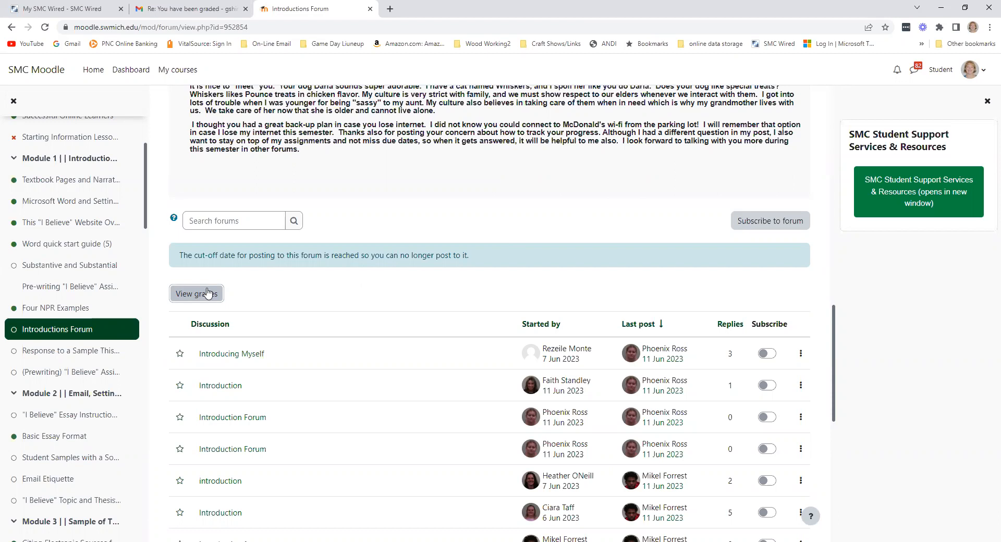
Reopen View grades and scroll from Original Post Content to Readability of Posts/Replies
click(195, 294)
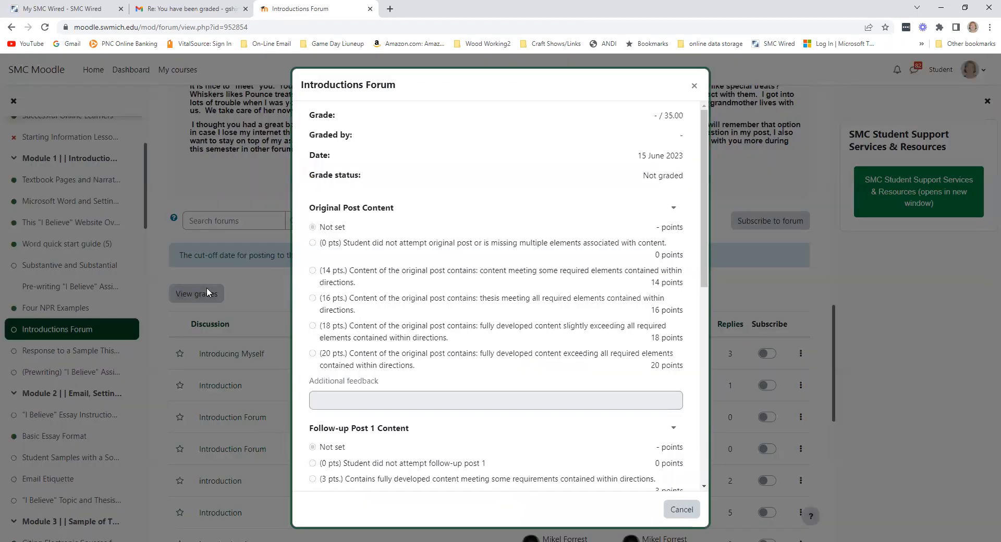
scroll(down, 3)
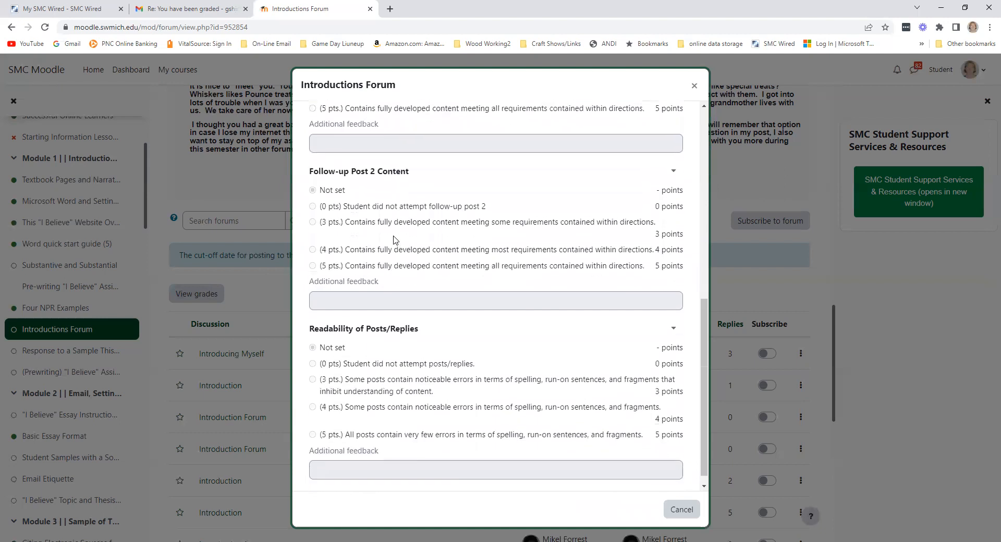
scroll(up, 3)
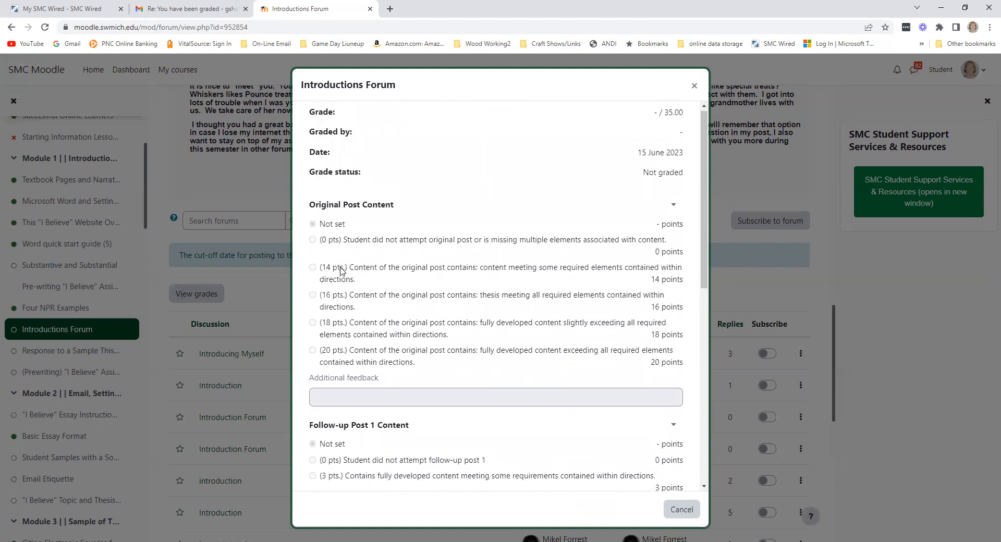
scroll(down, 3)
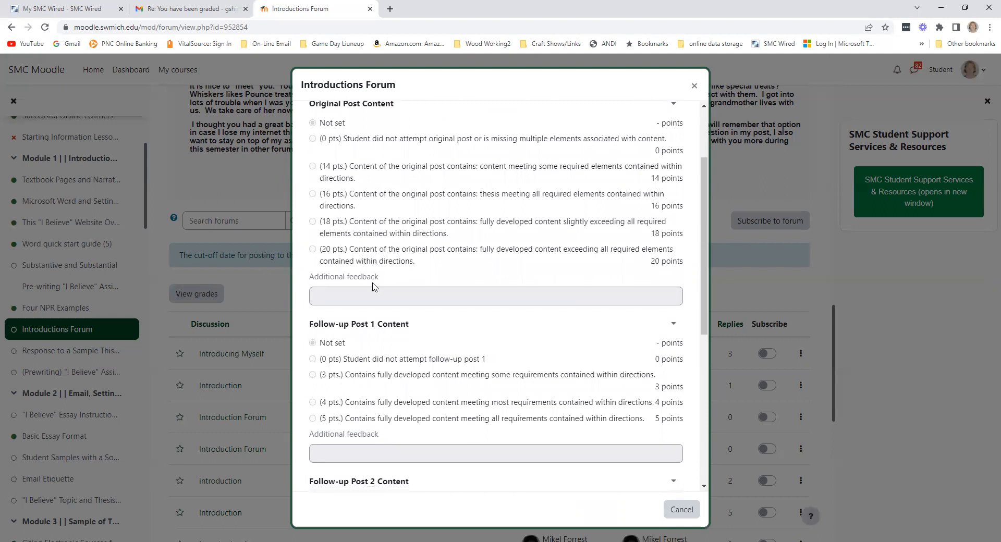
mouse_move(364, 228)
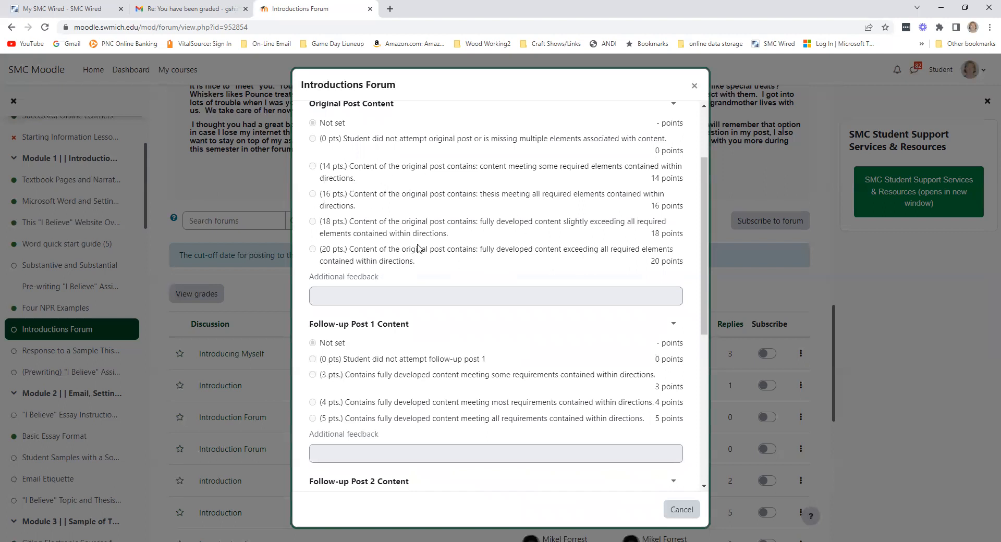
mouse_move(338, 259)
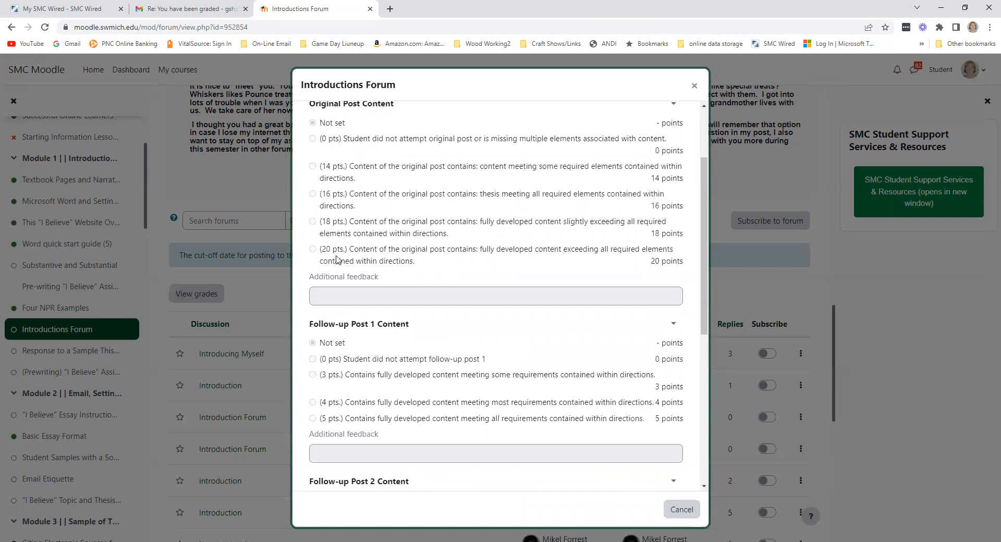
mouse_move(409, 262)
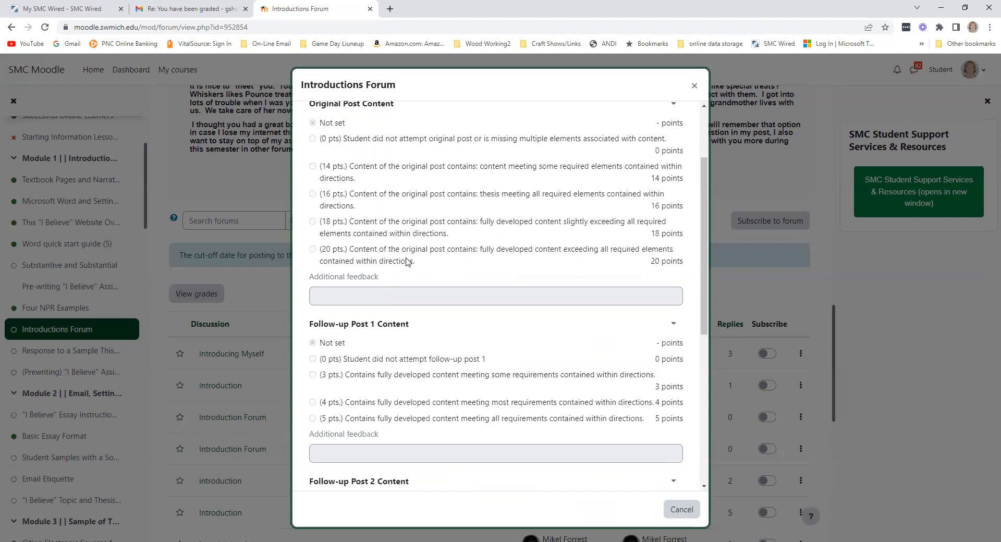